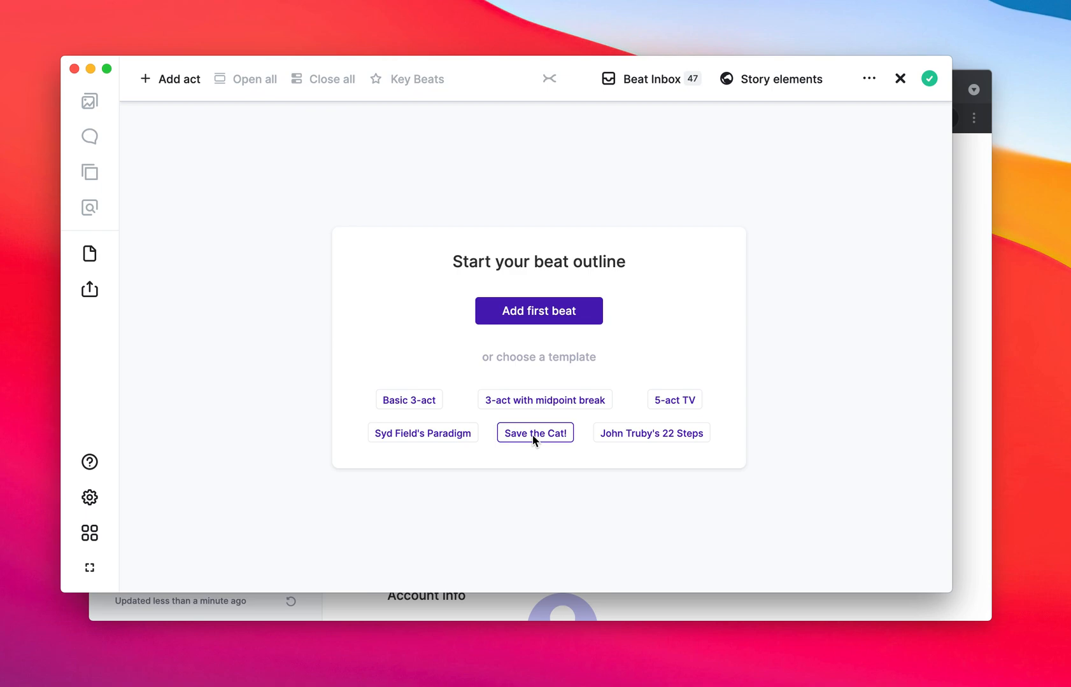
Step: Start from the Save the Cat! template and merge Act 2B into Act 2A for three acts
click(535, 433)
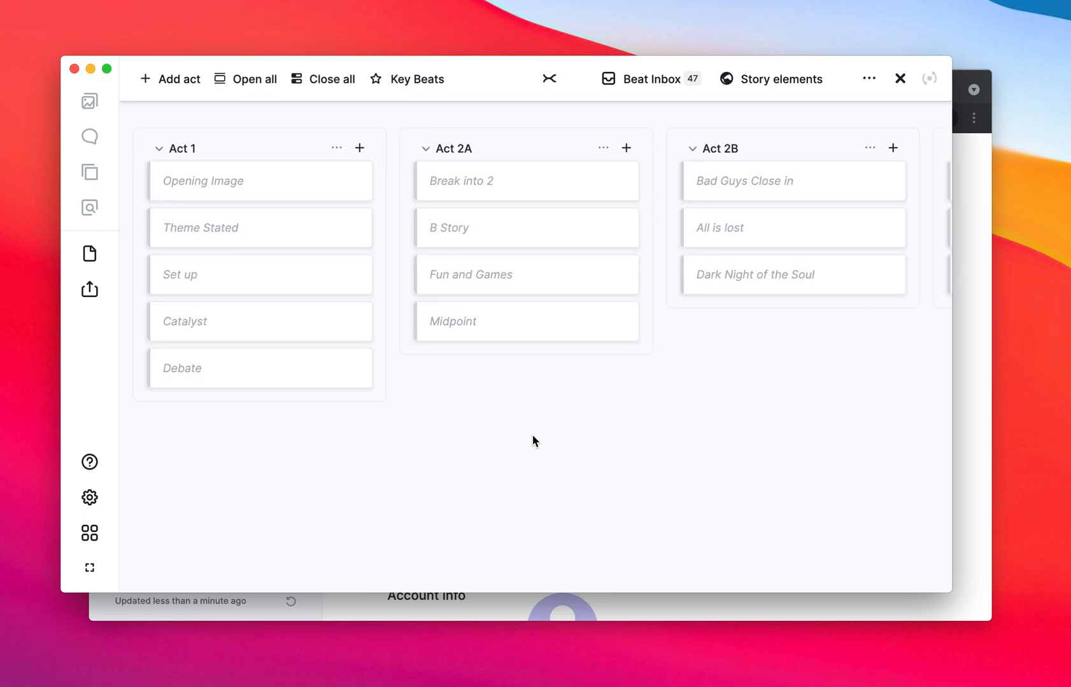
mouse_move(869, 147)
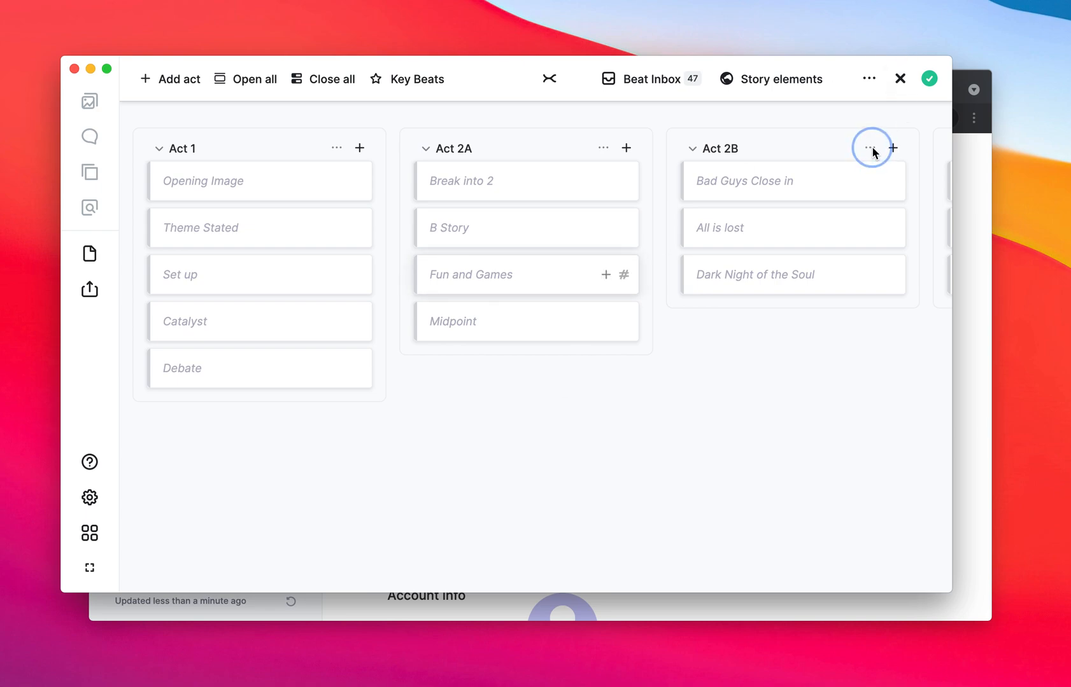
click(870, 148)
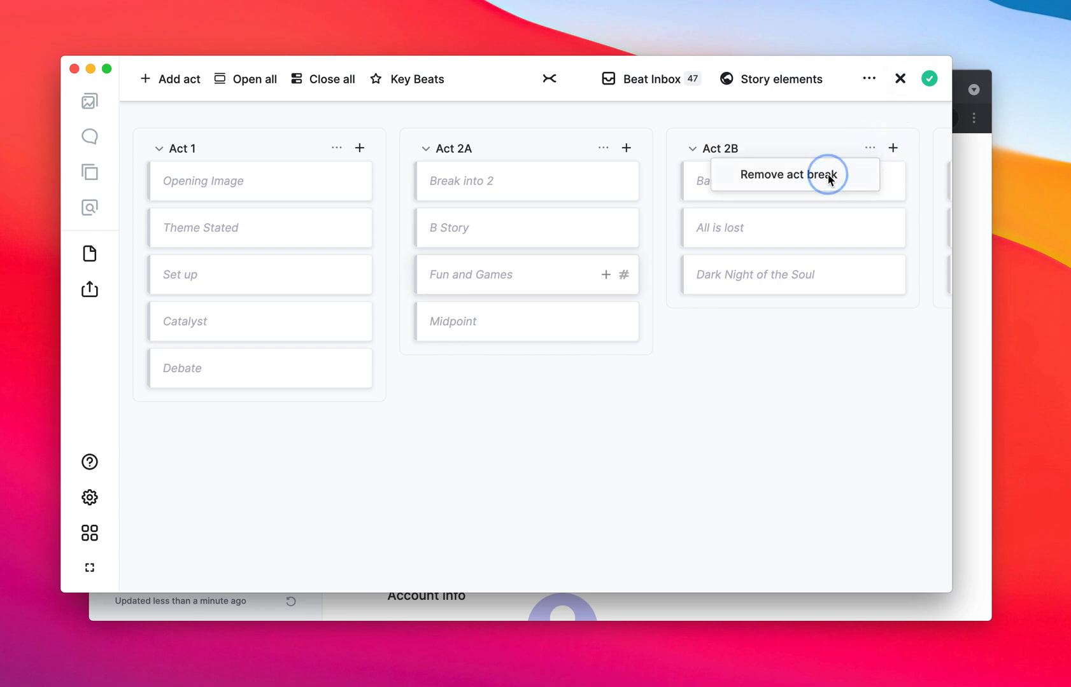
click(785, 174)
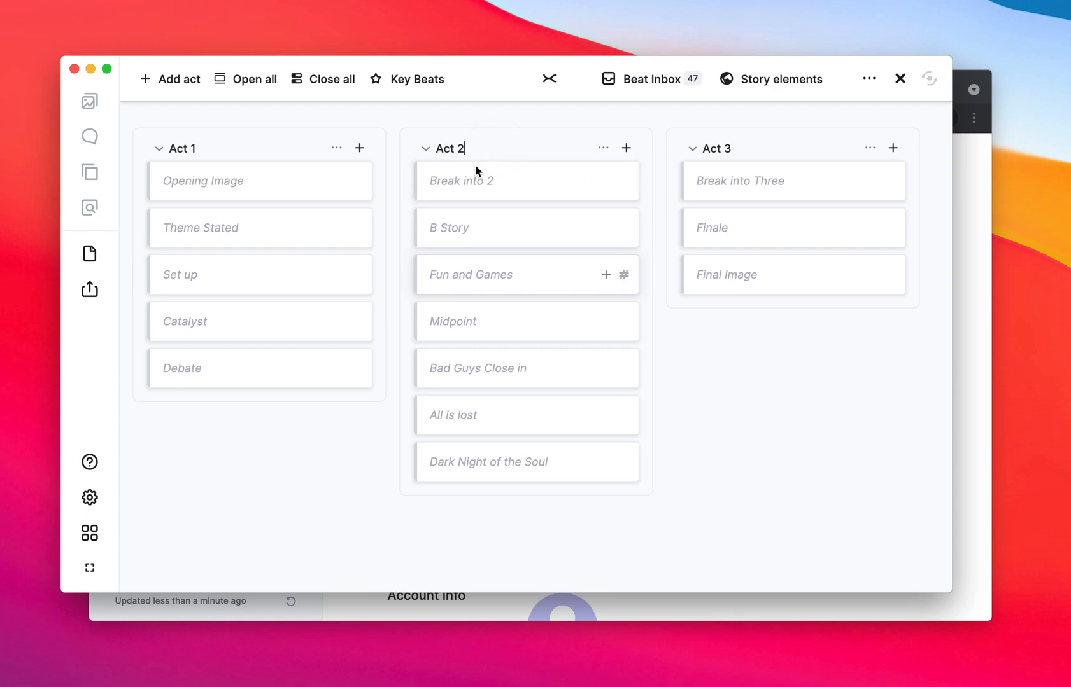
Step: Rename Act 1's Debate beat to 'Refusal of the call to action'
click(260, 368)
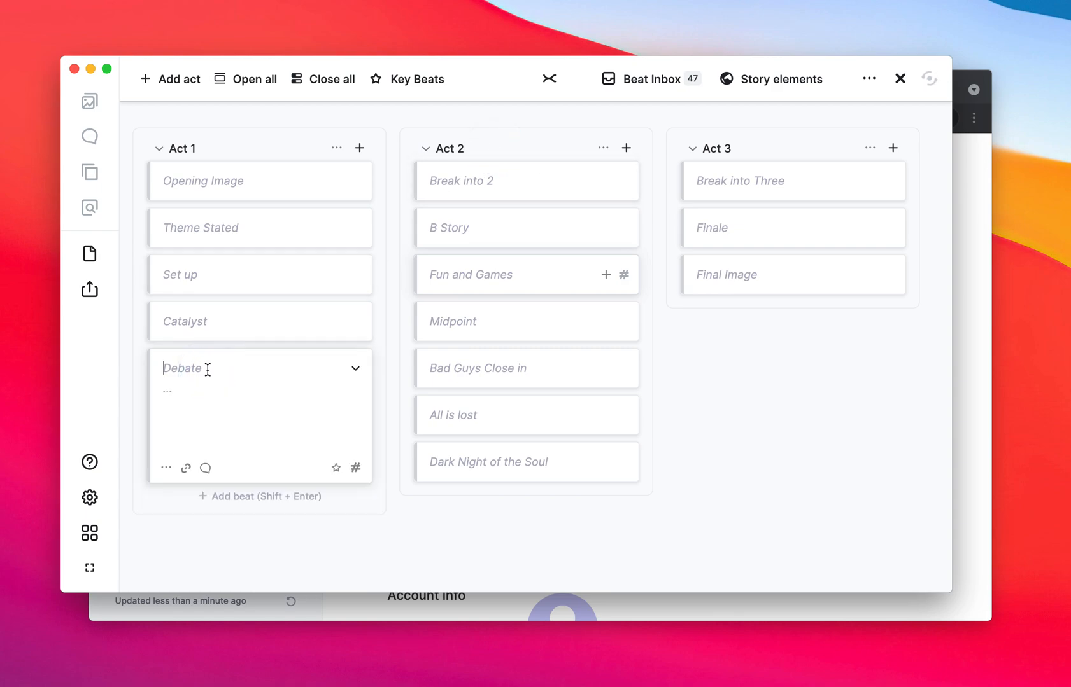
text(Refusal of the call)
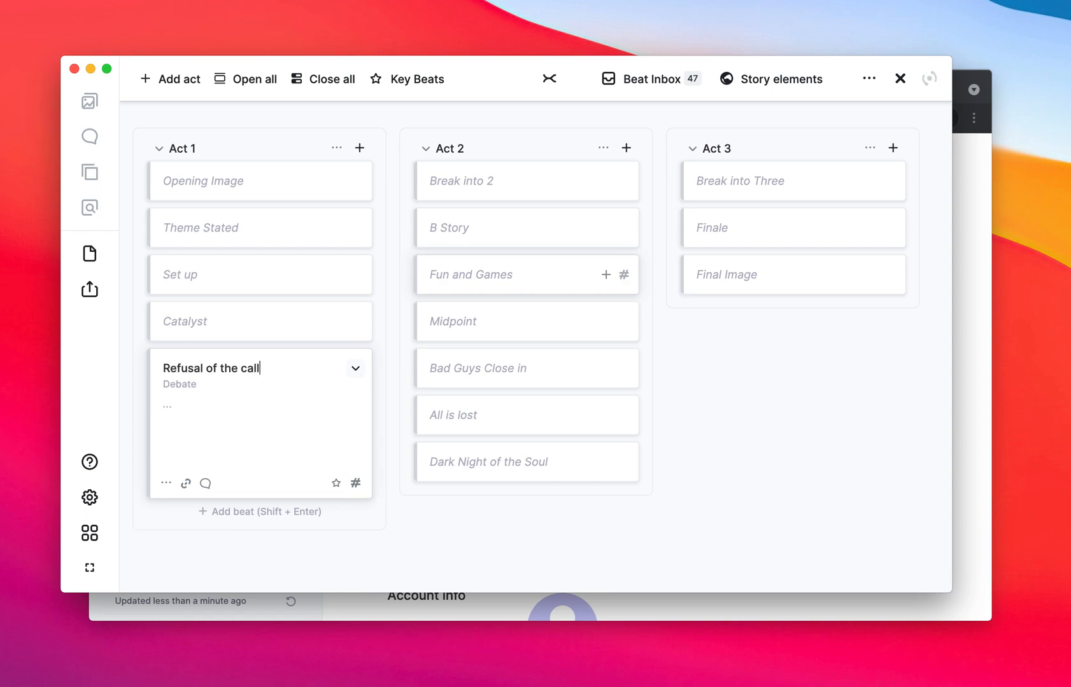
text(to action)
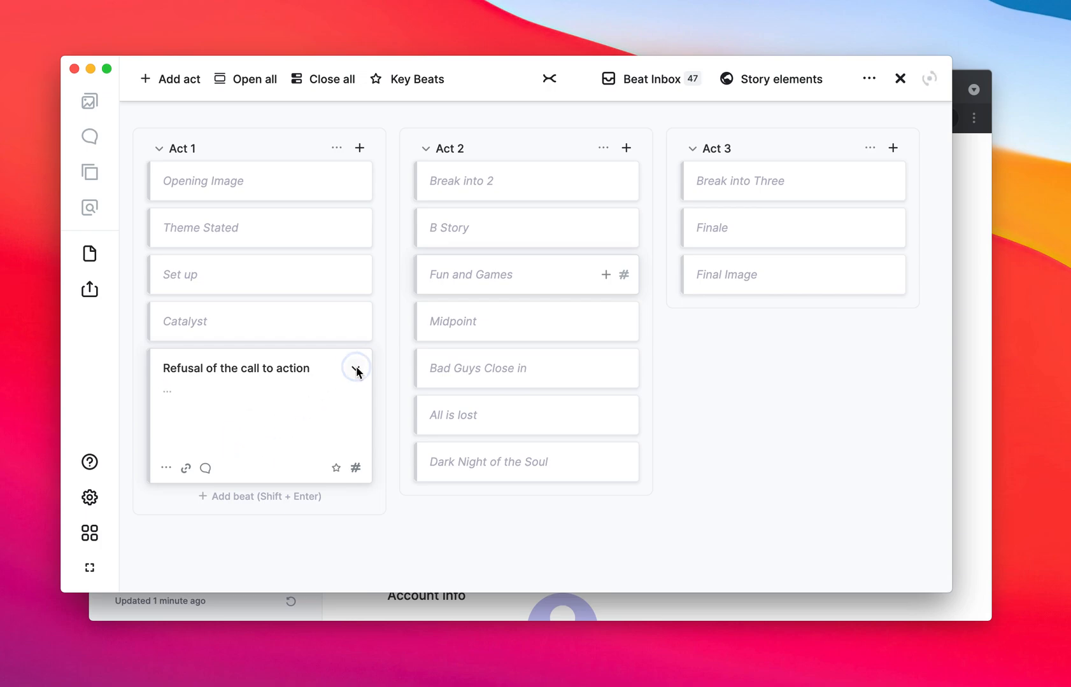
Step: Save the edited three-act outline as a new custom template named 'Save the canary'
click(355, 369)
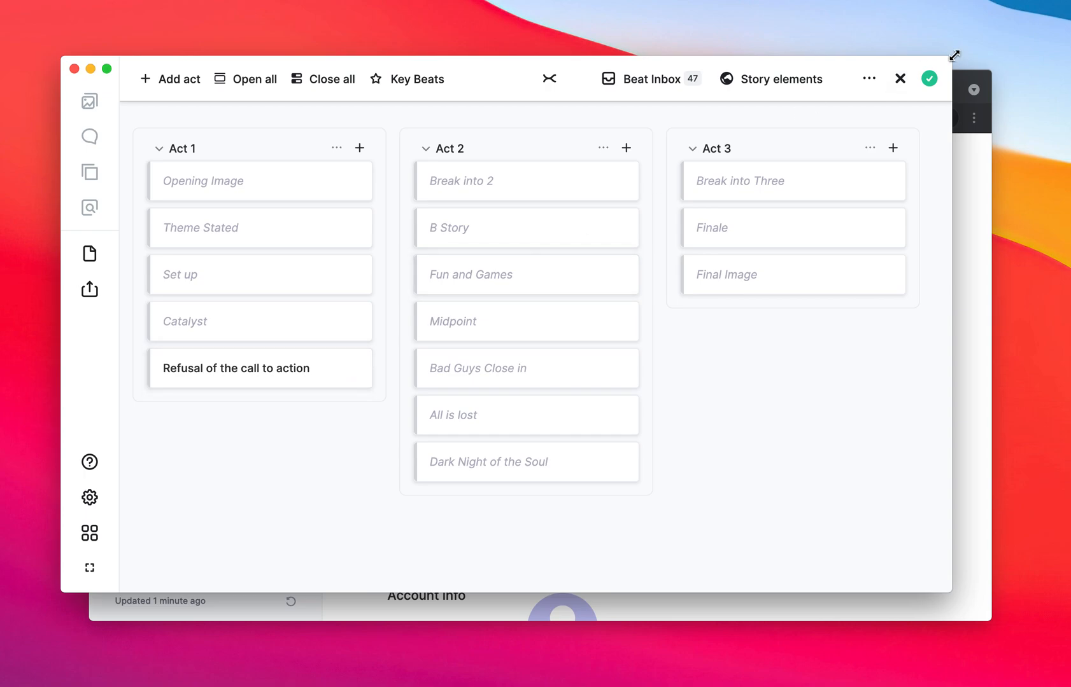
click(868, 79)
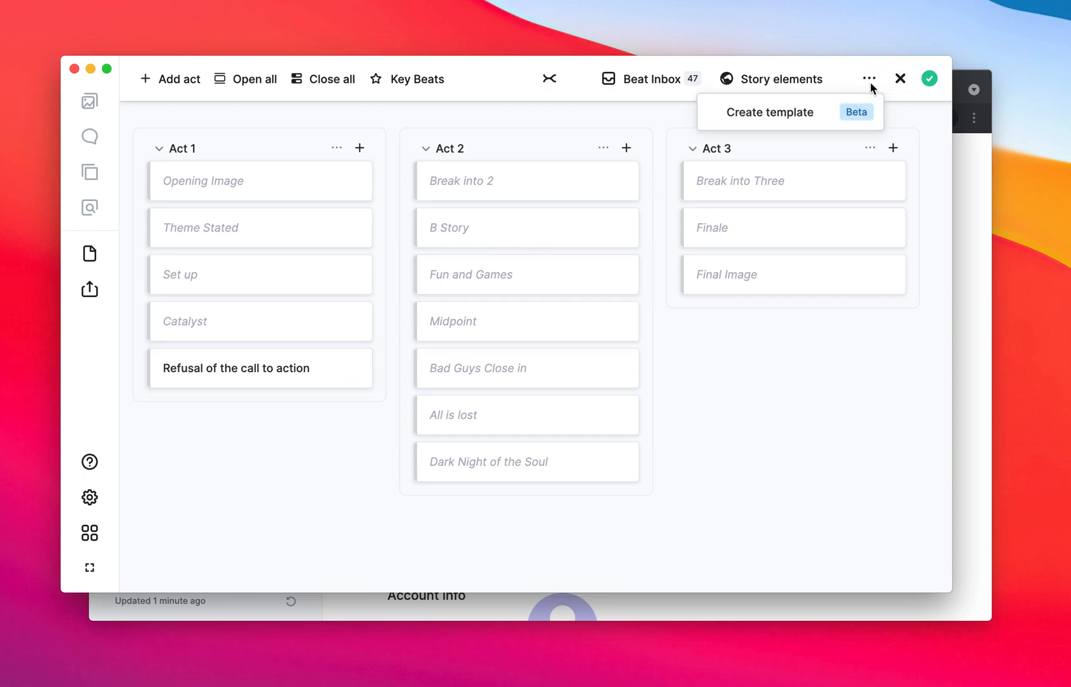
click(769, 112)
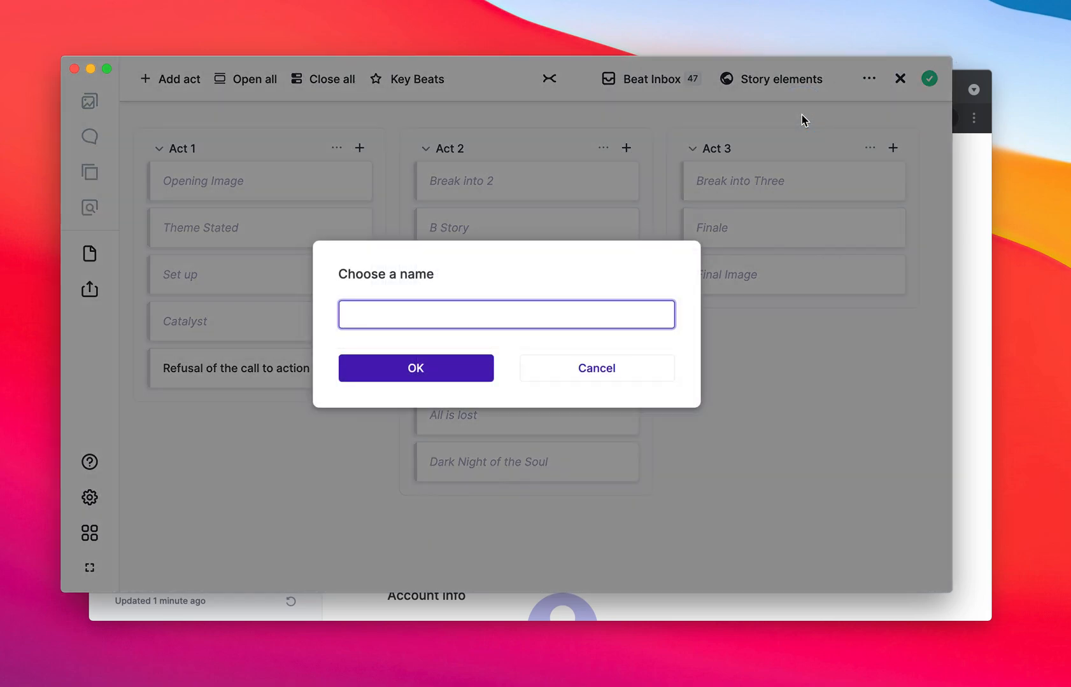
text(Save t)
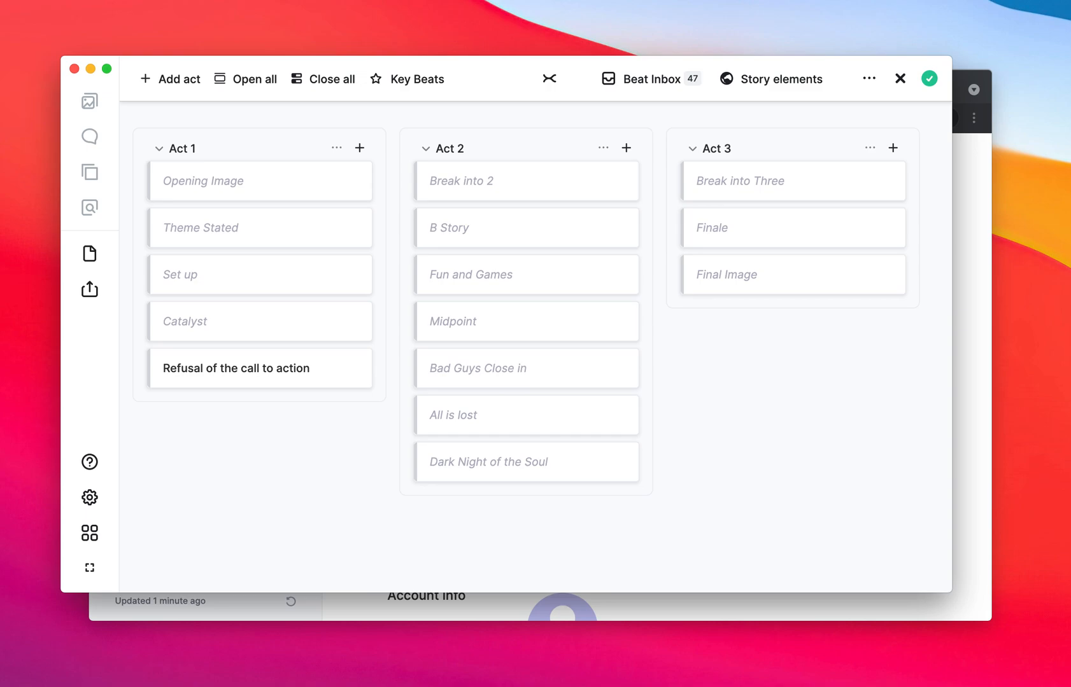
mouse_move(451, 280)
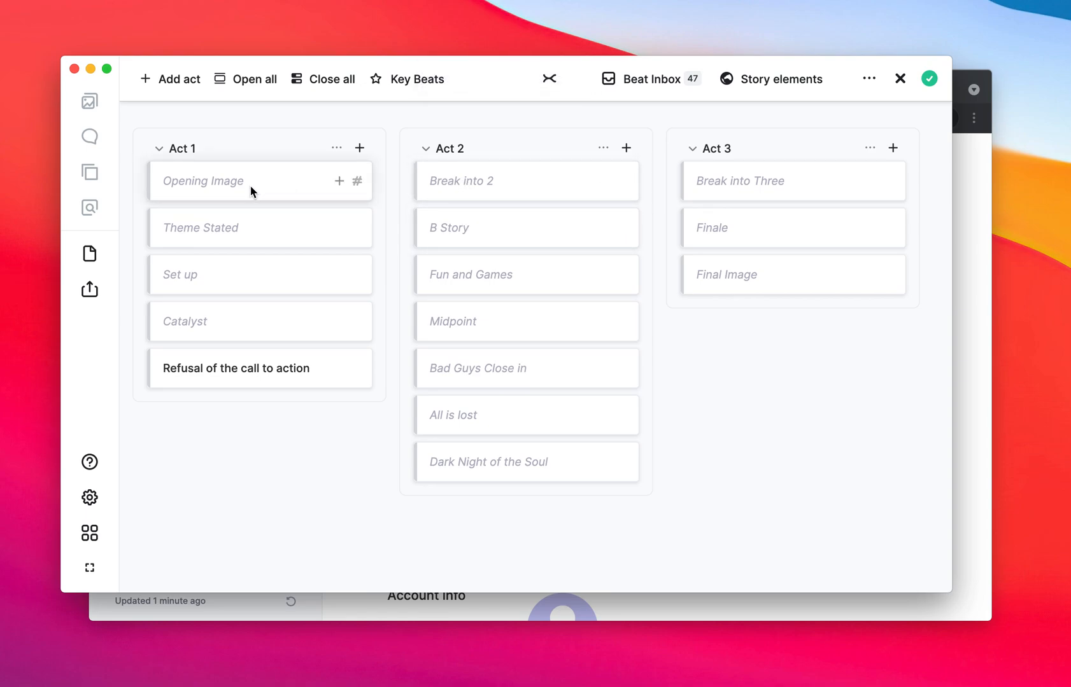
mouse_move(174, 380)
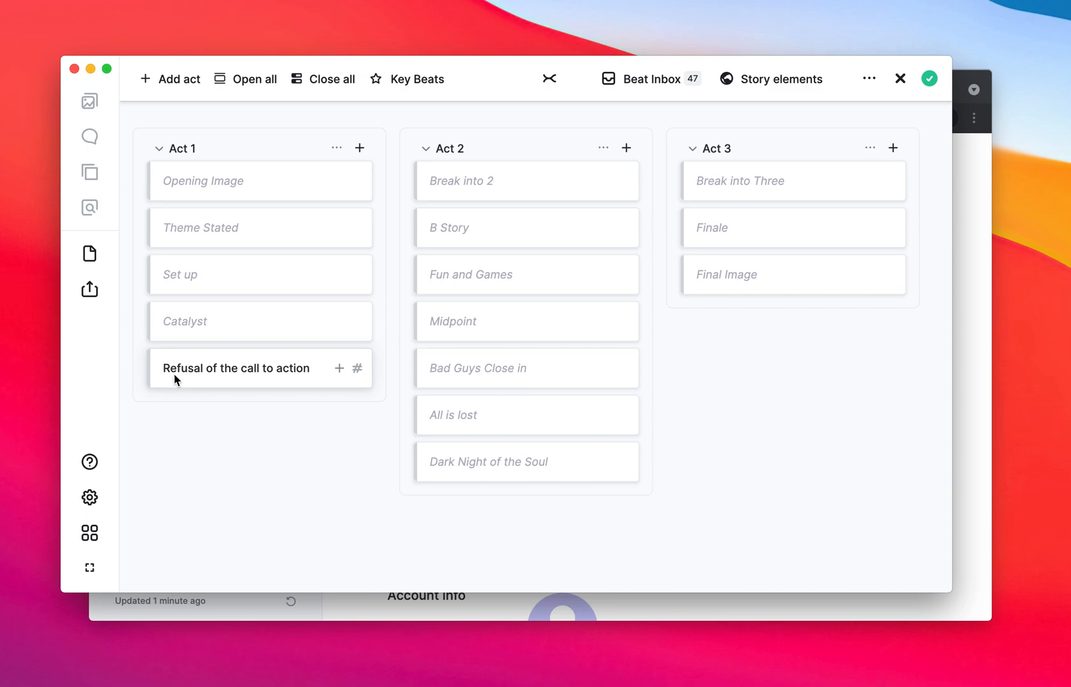
mouse_move(89, 533)
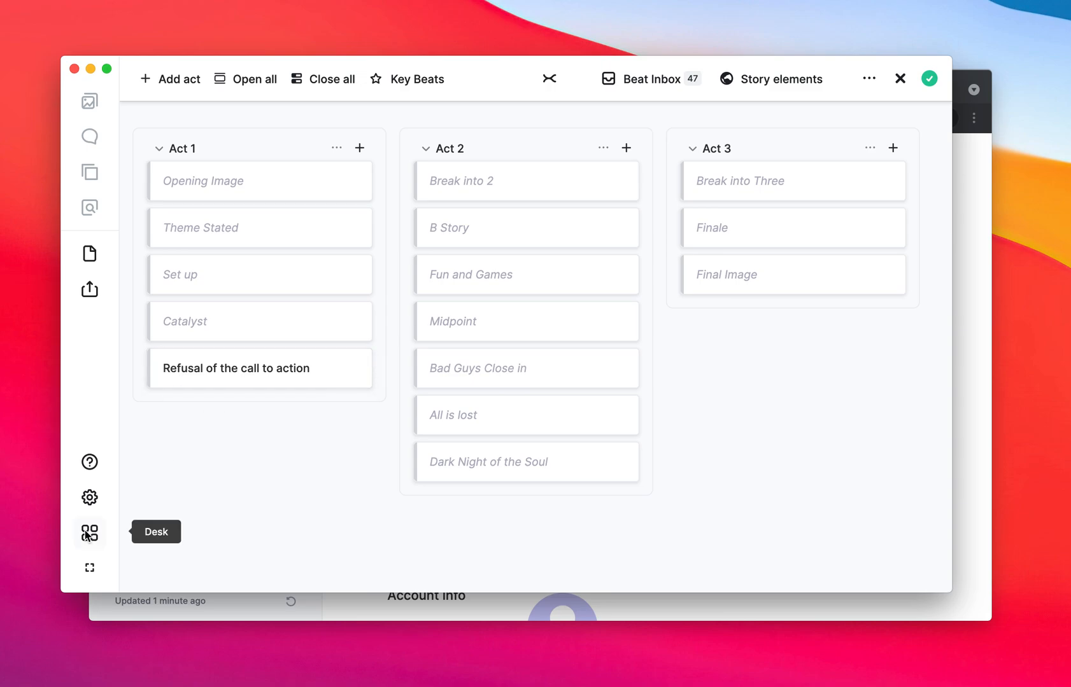
Step: Share the Save the canary custom template from the account settings, opening its link in the browser
click(89, 533)
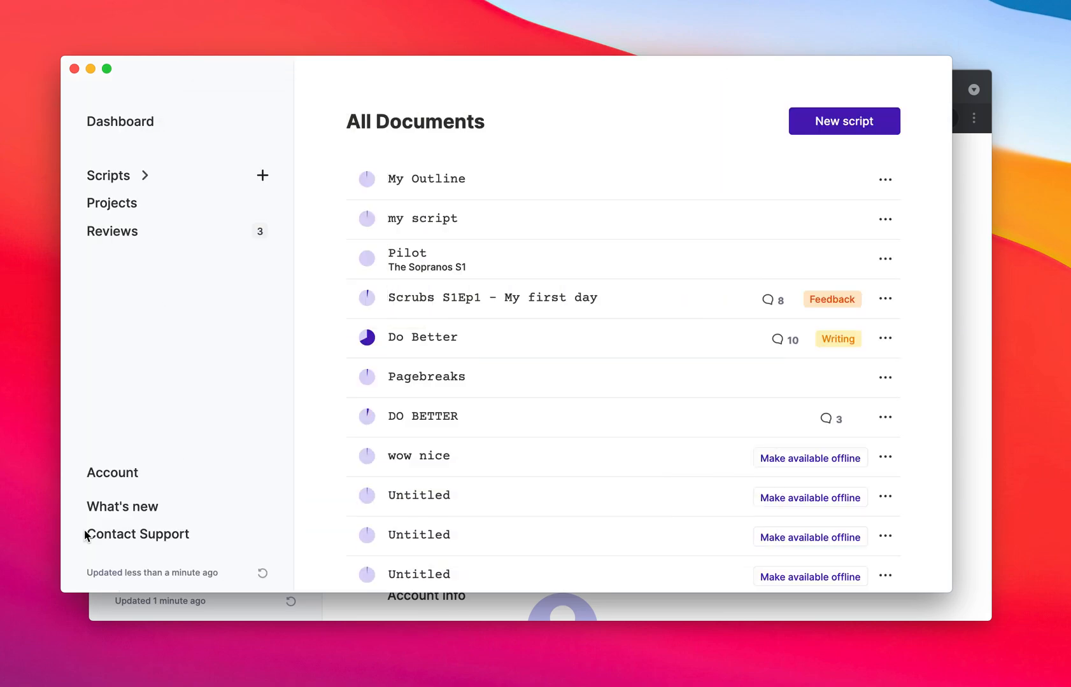
click(112, 472)
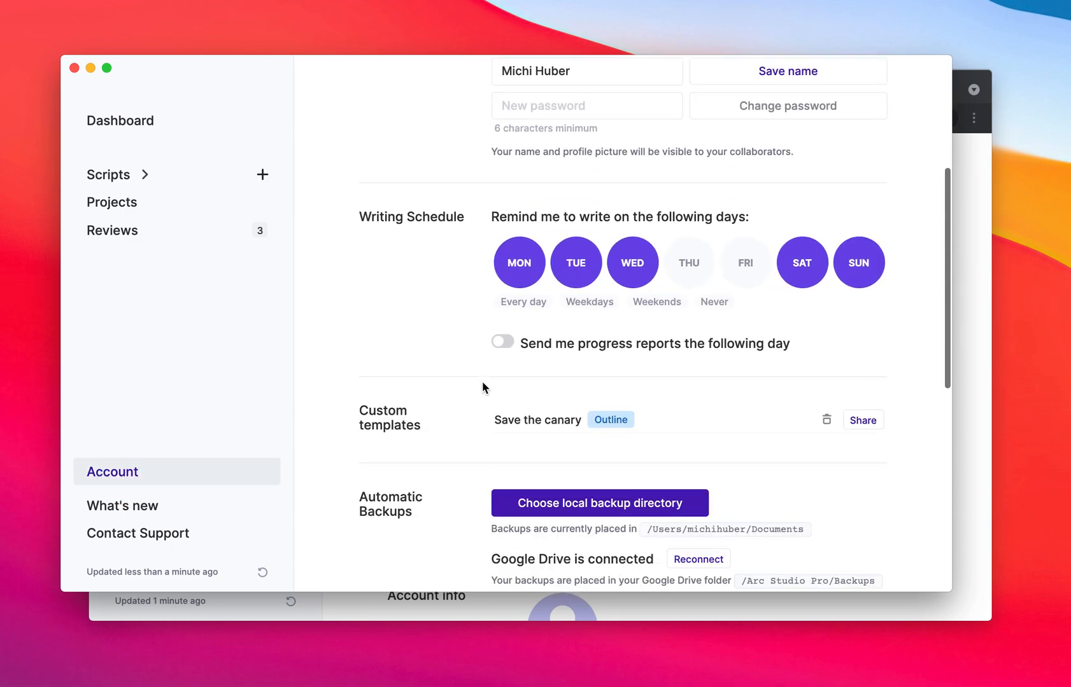
scroll(down, 3)
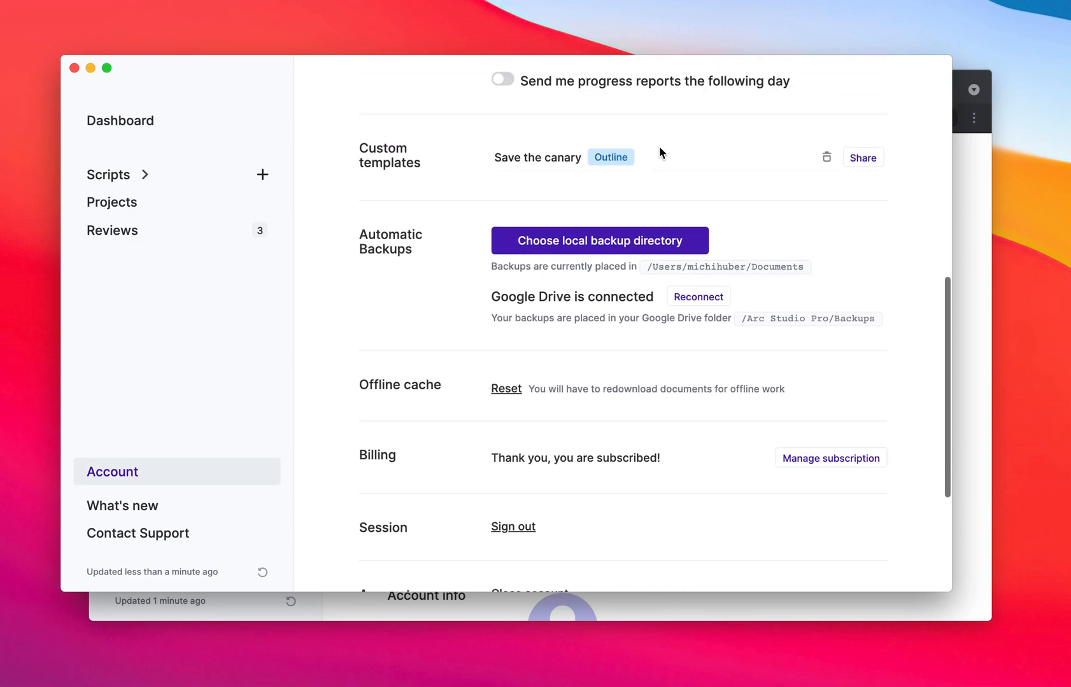
click(861, 156)
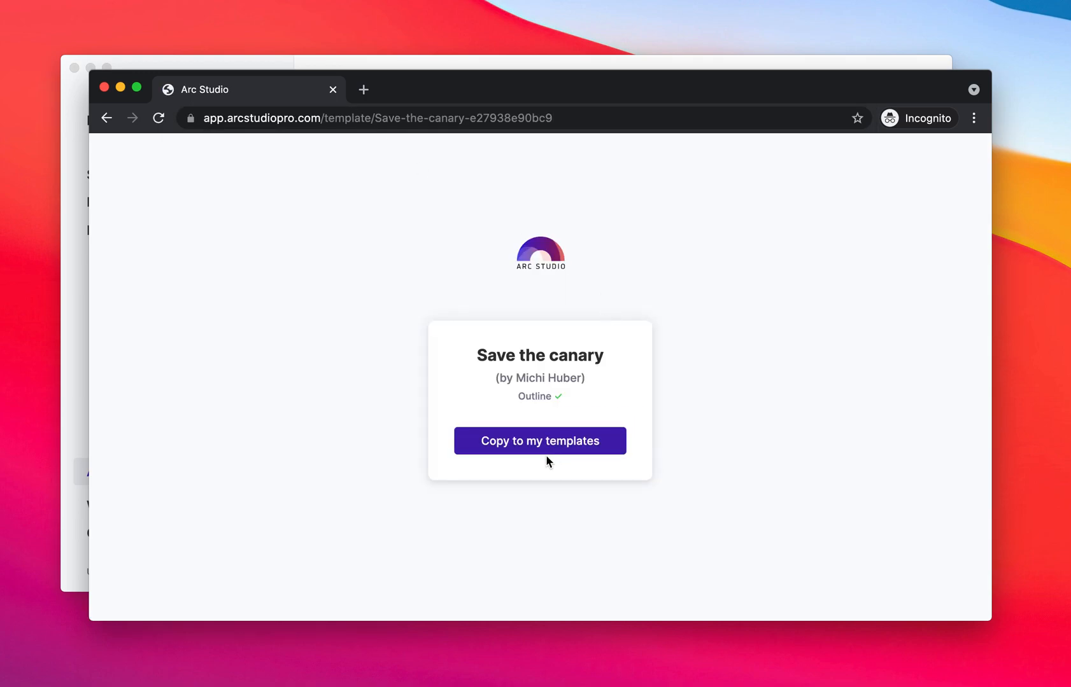
Step: Copy the shared Save the canary template to my templates
click(538, 441)
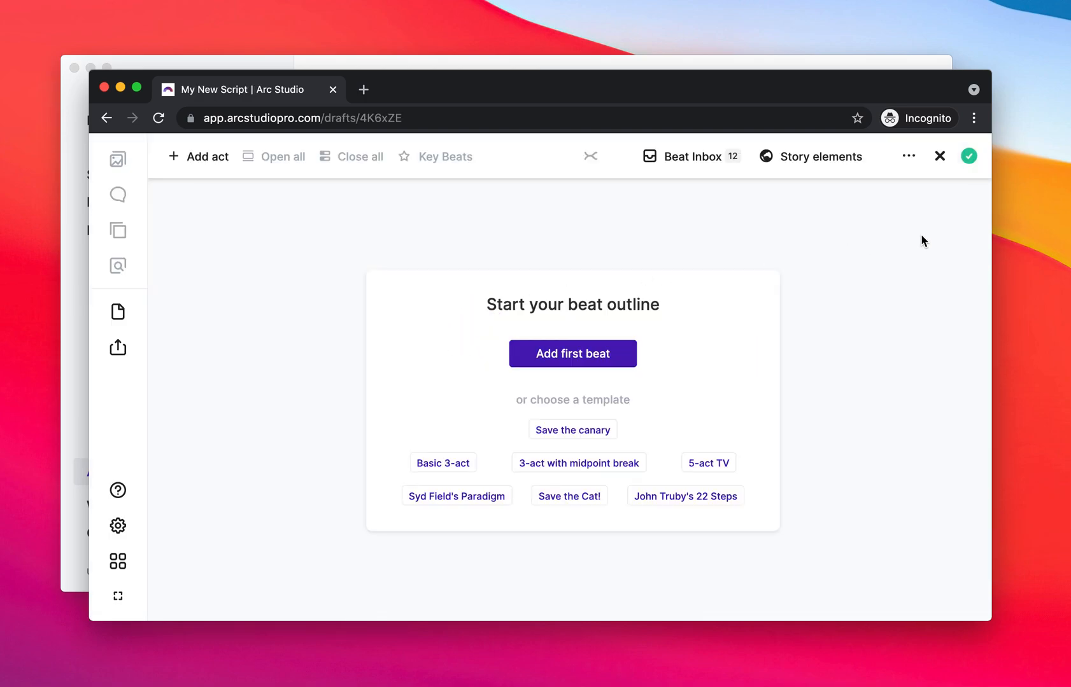
mouse_move(571, 430)
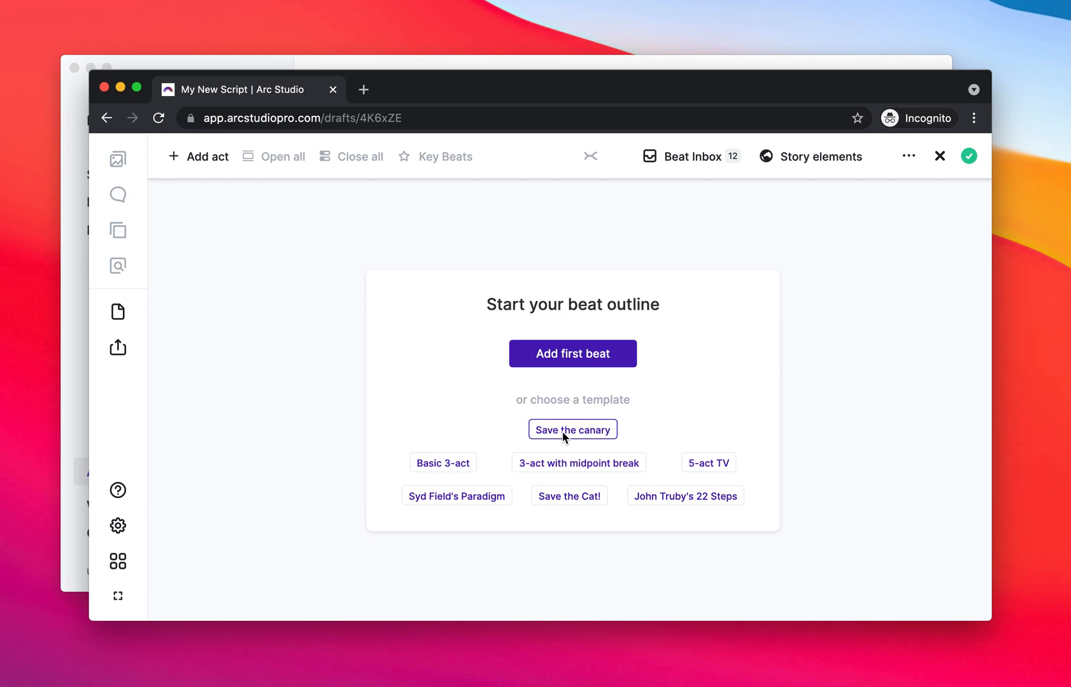
Step: Build My New Script's outline from the Save the canary template
click(569, 495)
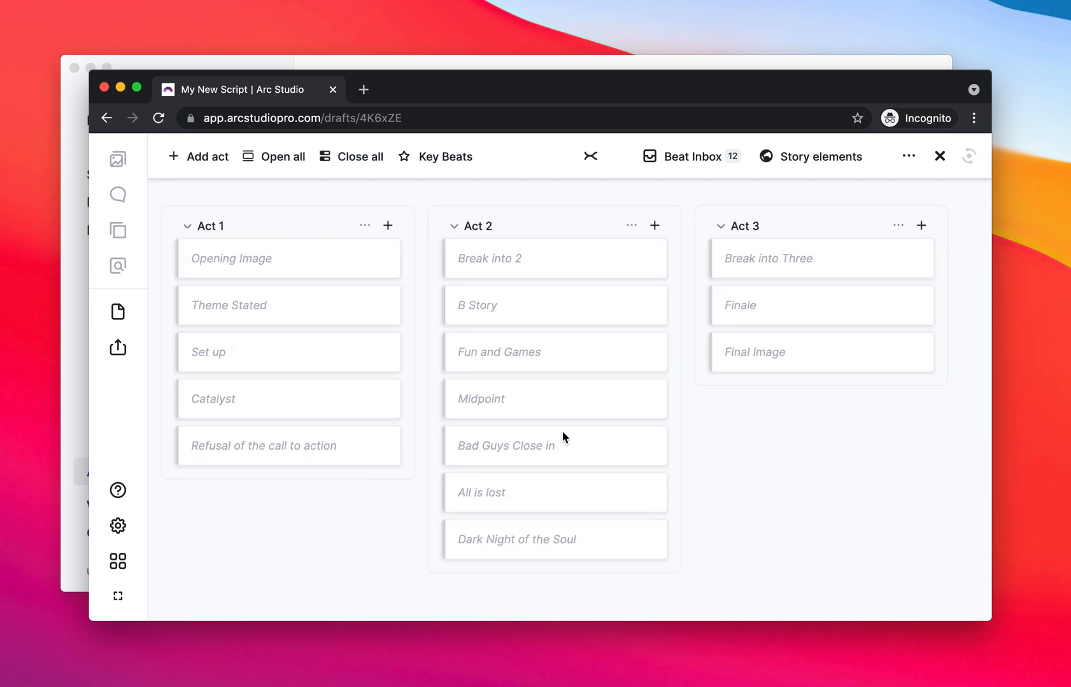
mouse_move(316, 457)
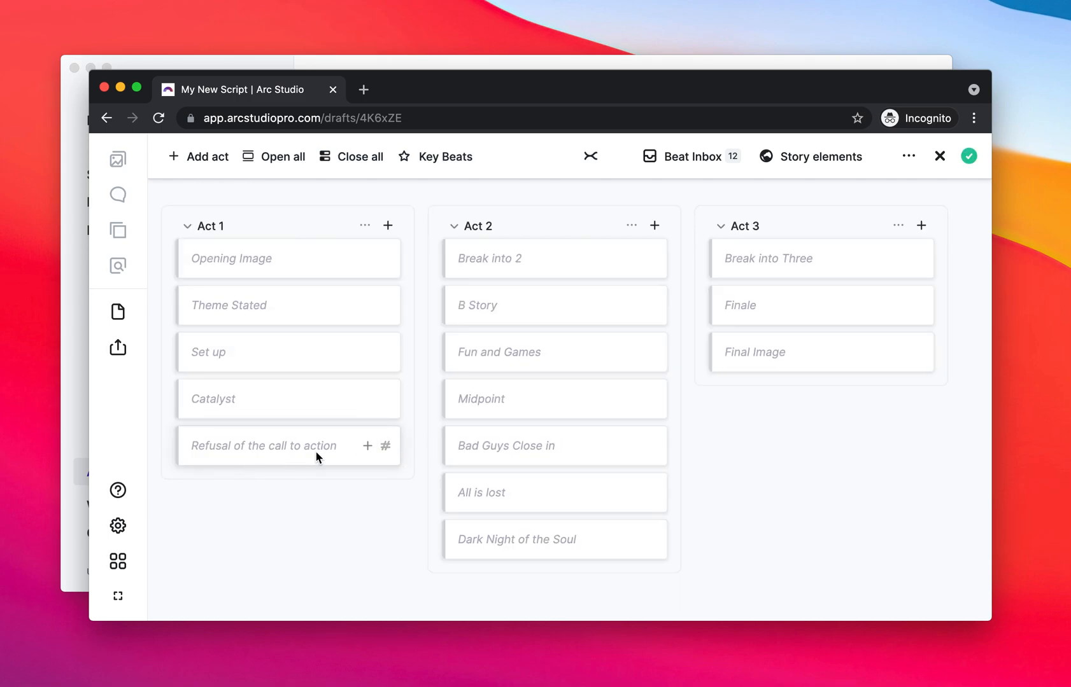
mouse_move(432, 259)
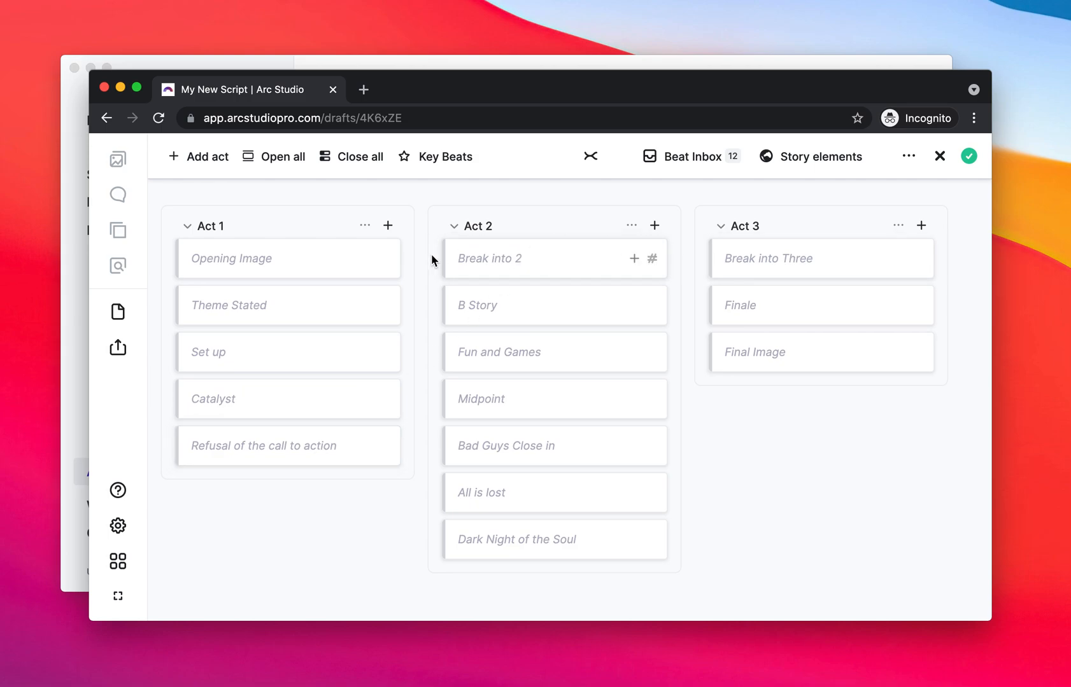
mouse_move(741, 217)
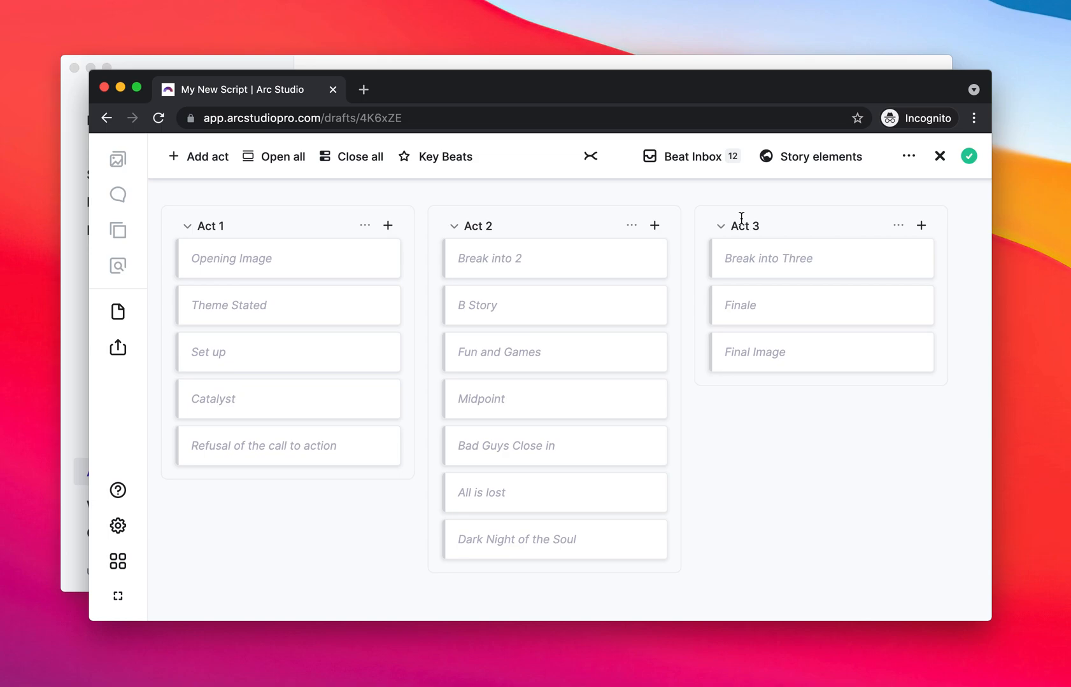
mouse_move(628, 118)
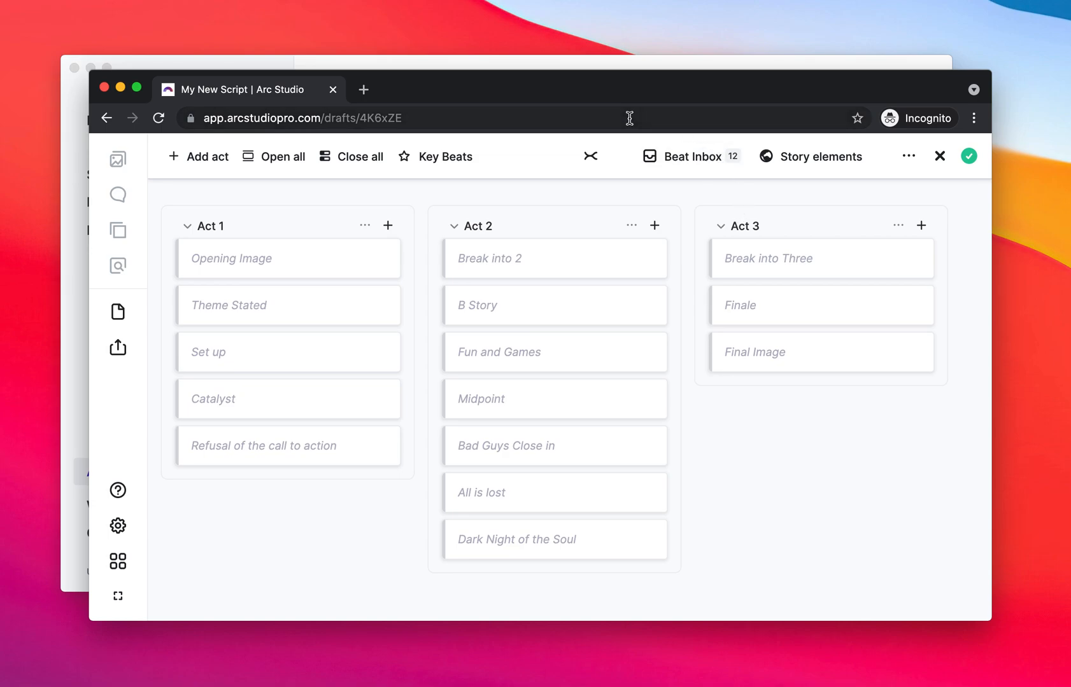